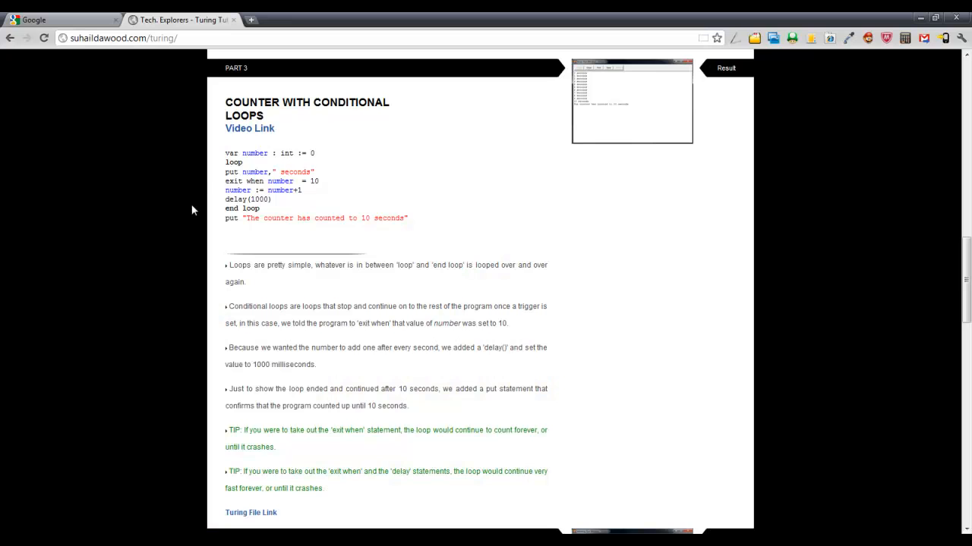
pyautogui.moveTo(188, 75)
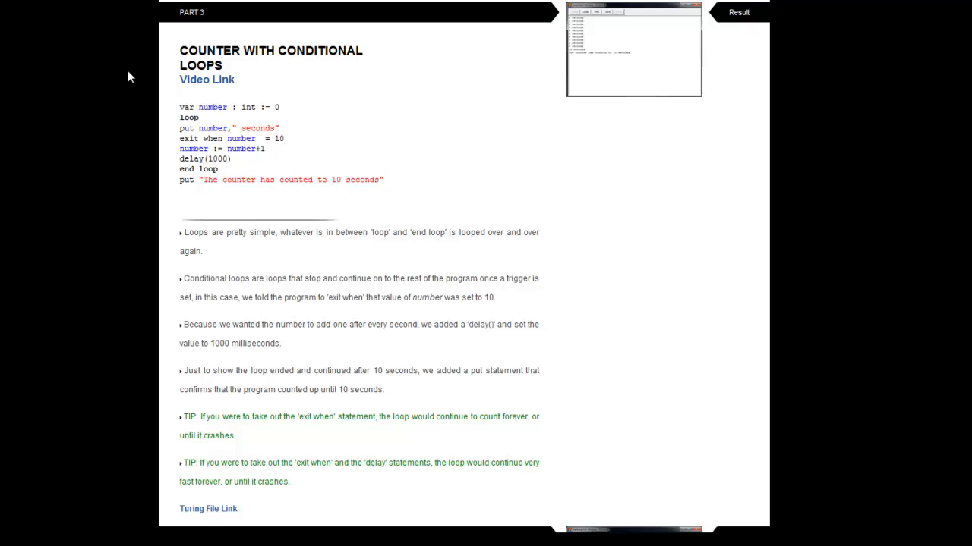
pyautogui.moveTo(155, 32)
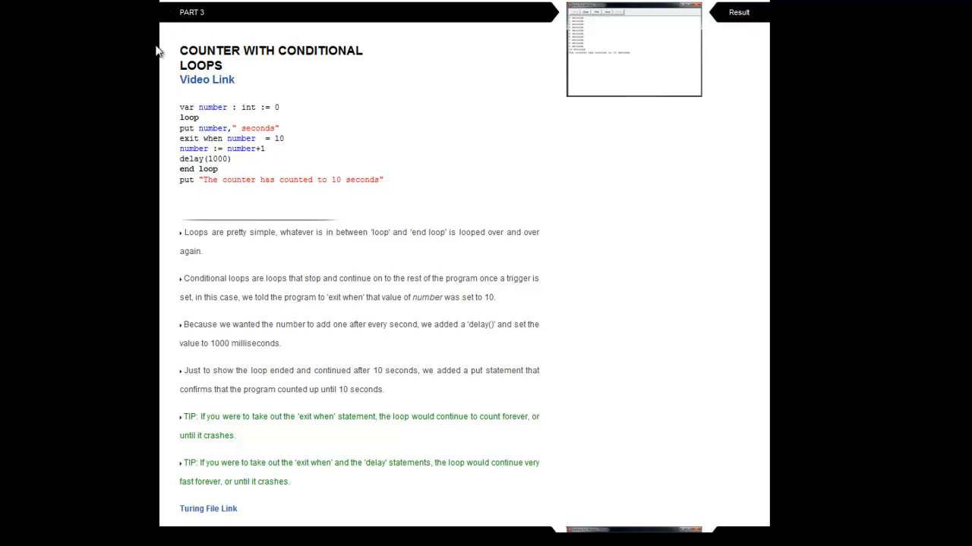
pyautogui.moveTo(203, 125)
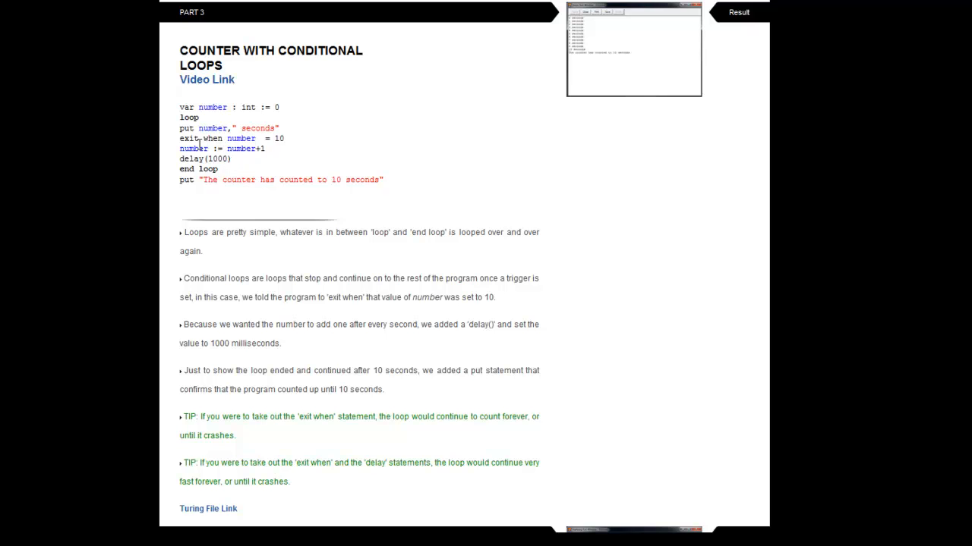
pyautogui.moveTo(296, 157)
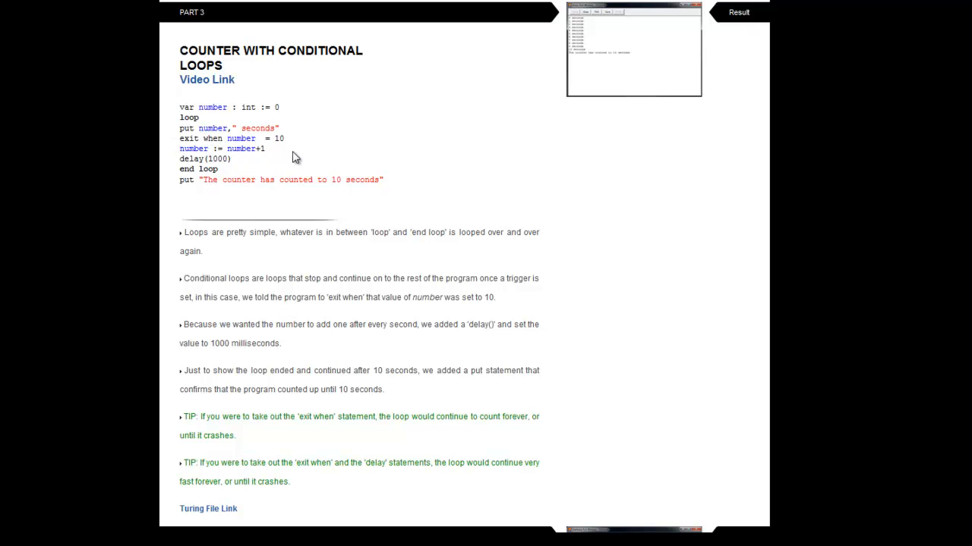
# Scroll the tutorial page down to the Part 4 'Average Calculator With For Loops' section.
pyautogui.scroll(-3)
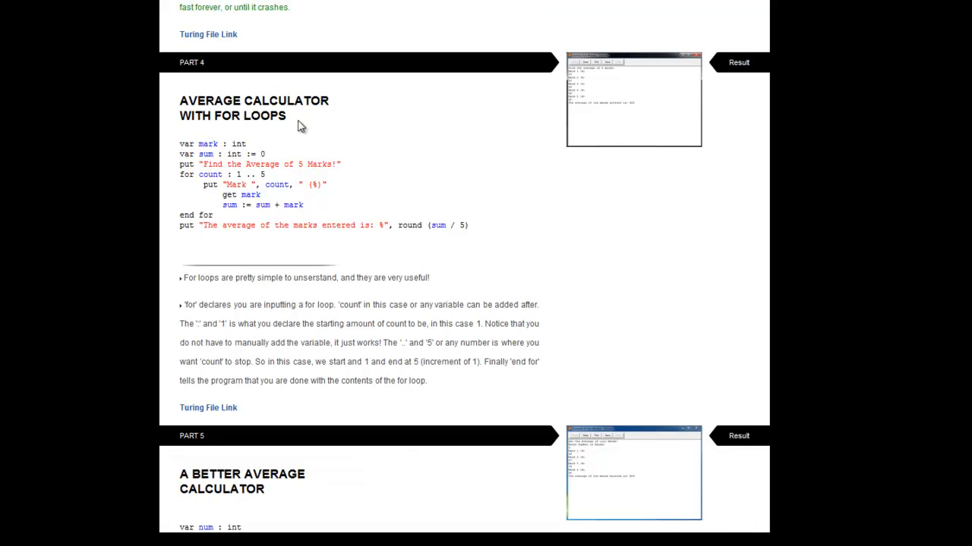
pyautogui.moveTo(170, 112)
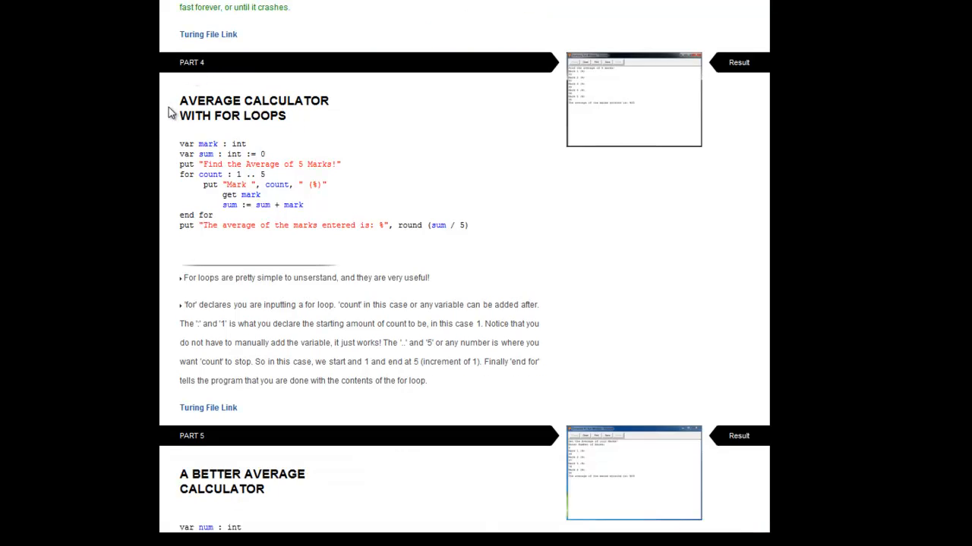
pyautogui.moveTo(201, 93)
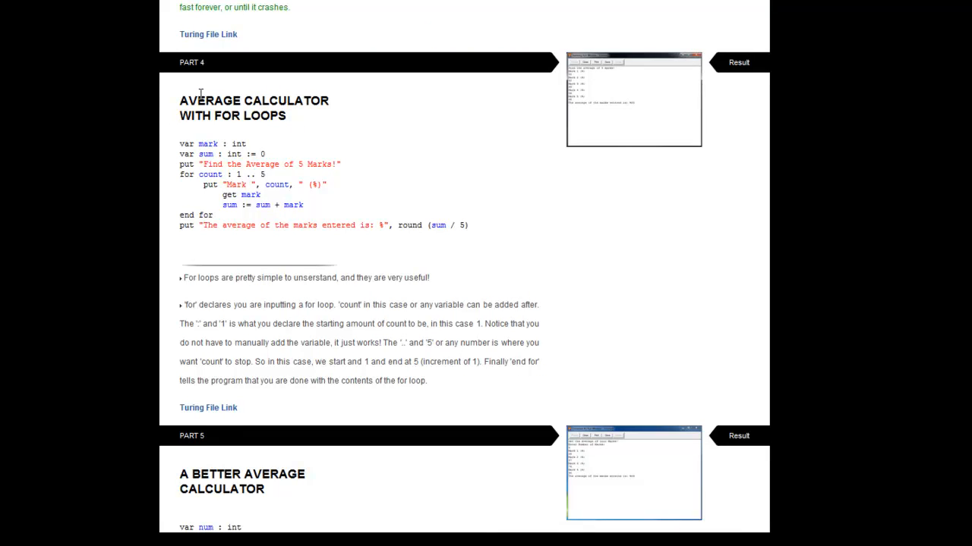
pyautogui.moveTo(279, 161)
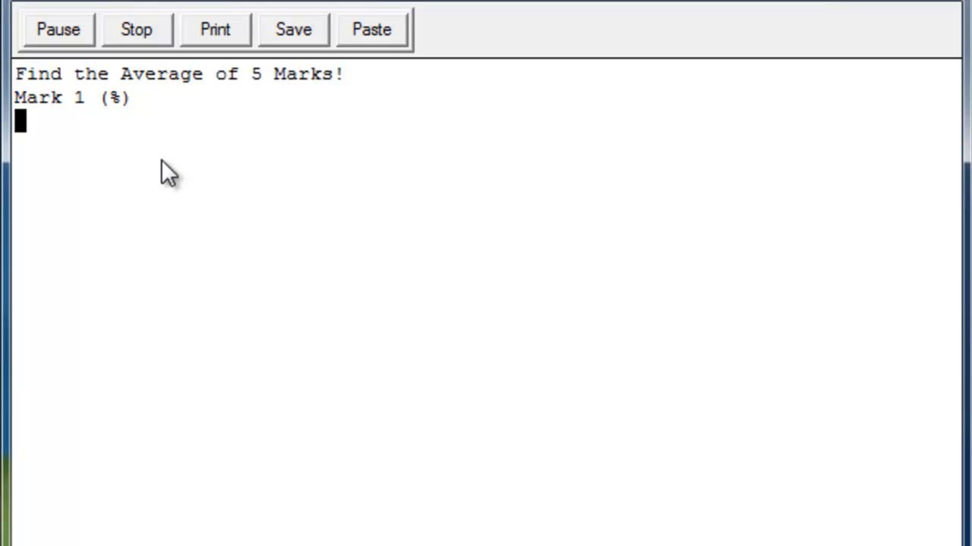
# Enter marks 78, 89 and 60 at the prompts so the program prints the %82 average, then return to the source.
pyautogui.write('78')
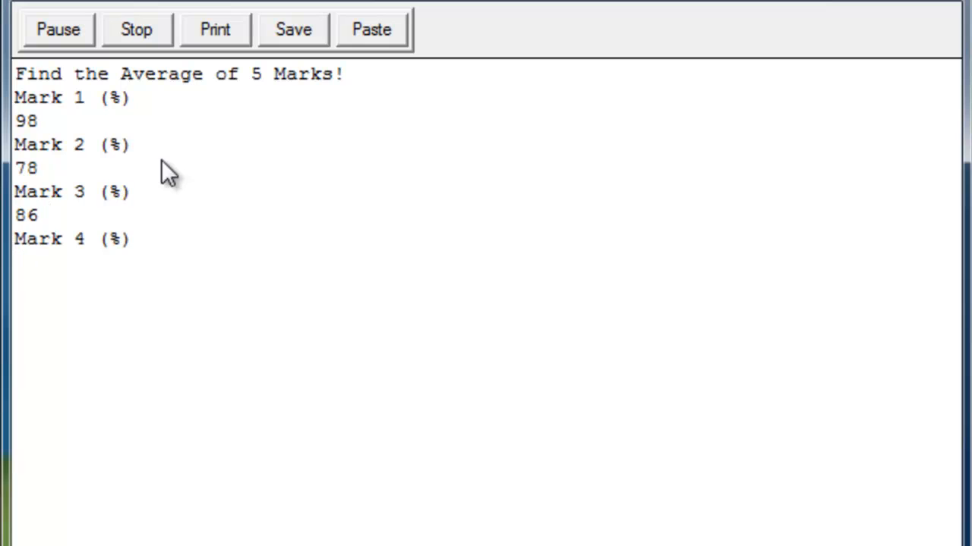
pyautogui.write('89')
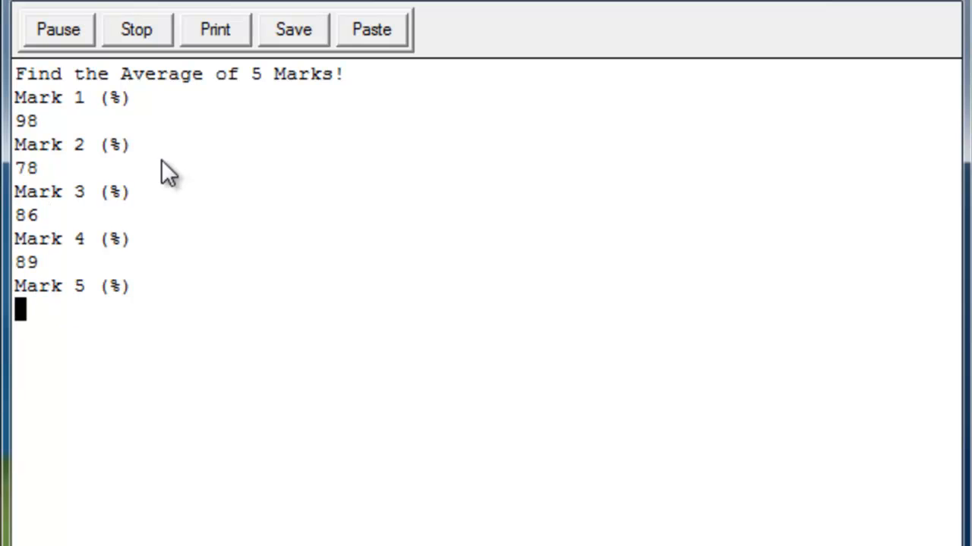
pyautogui.write('60')
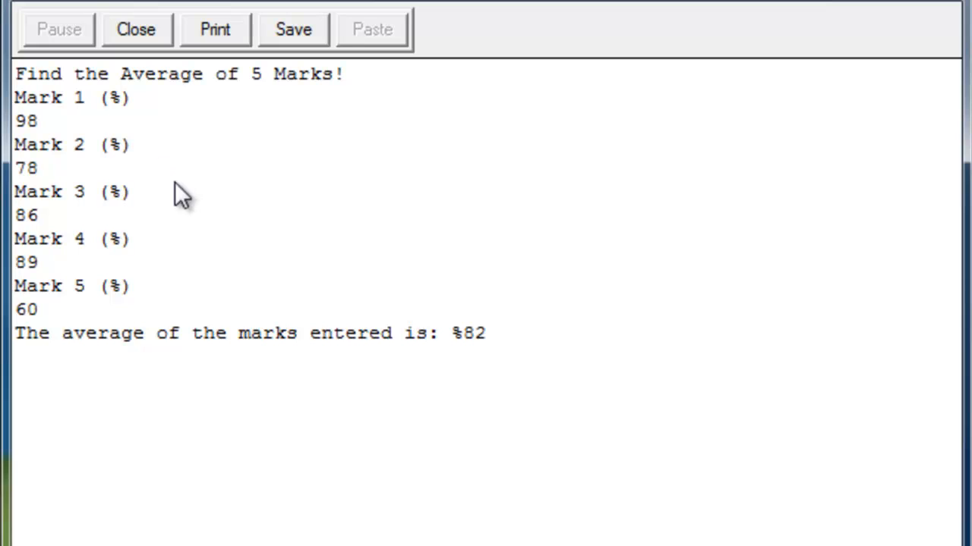
pyautogui.moveTo(419, 249)
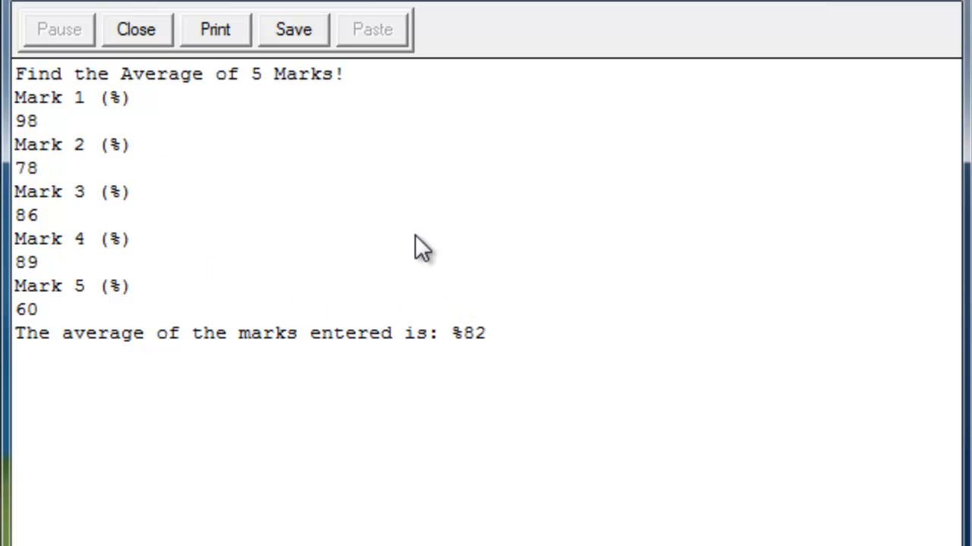
pyautogui.click(137, 29)
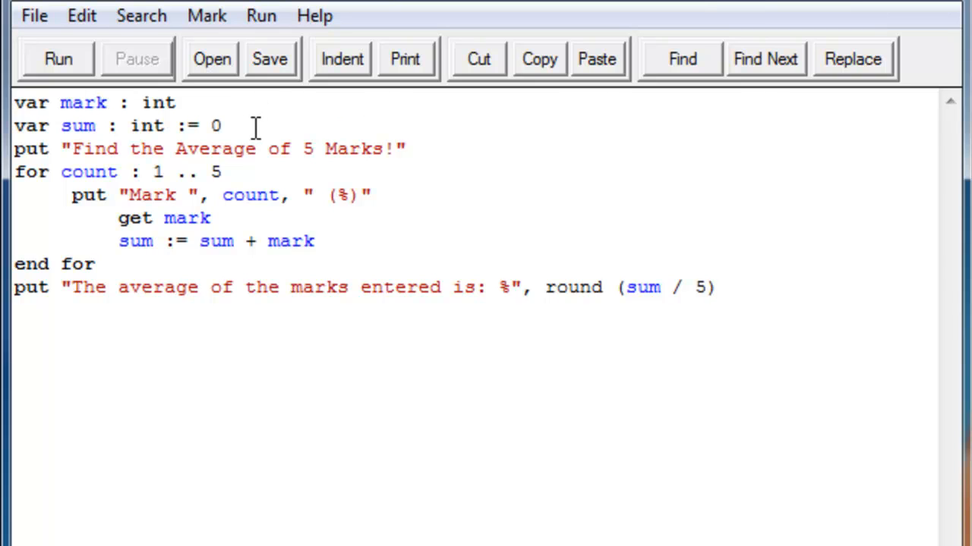
pyautogui.moveTo(161, 106)
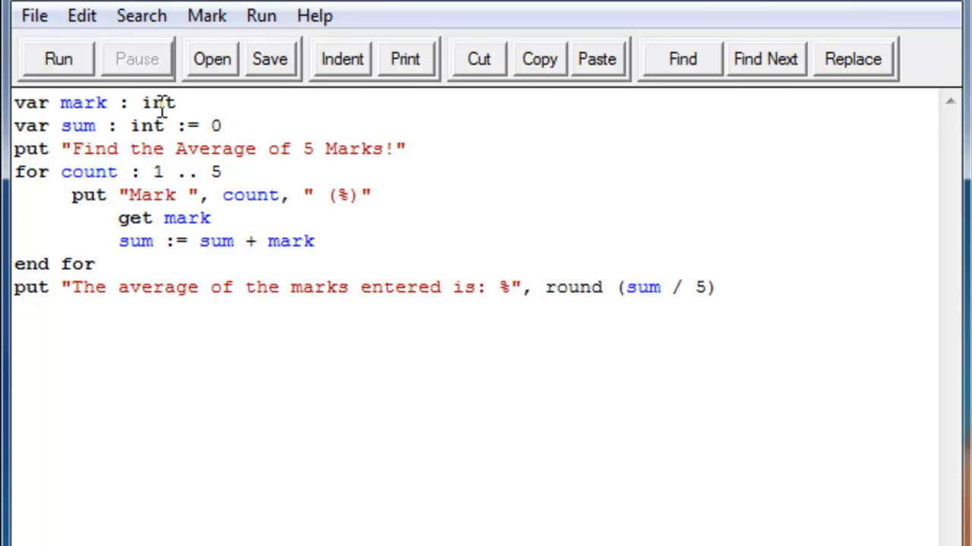
pyautogui.click(173, 125)
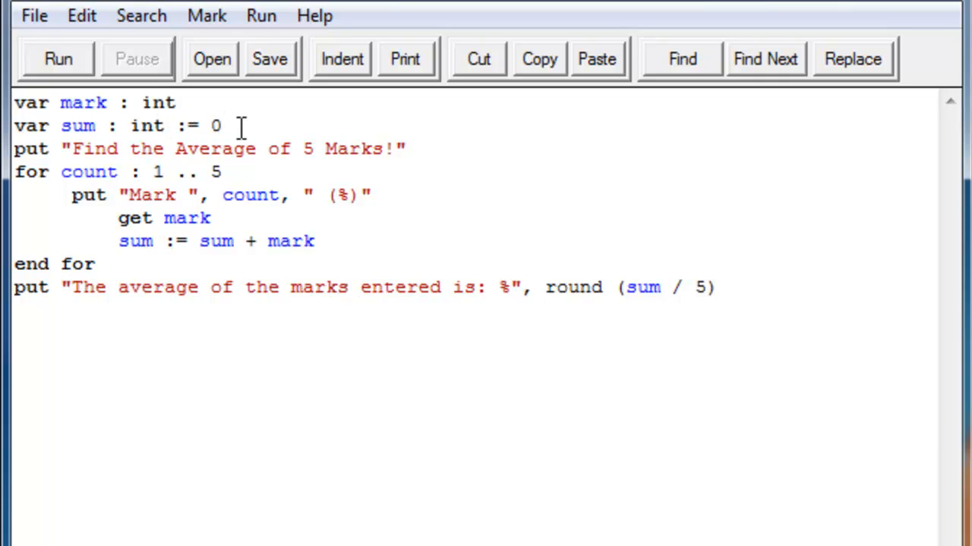
pyautogui.moveTo(252, 124)
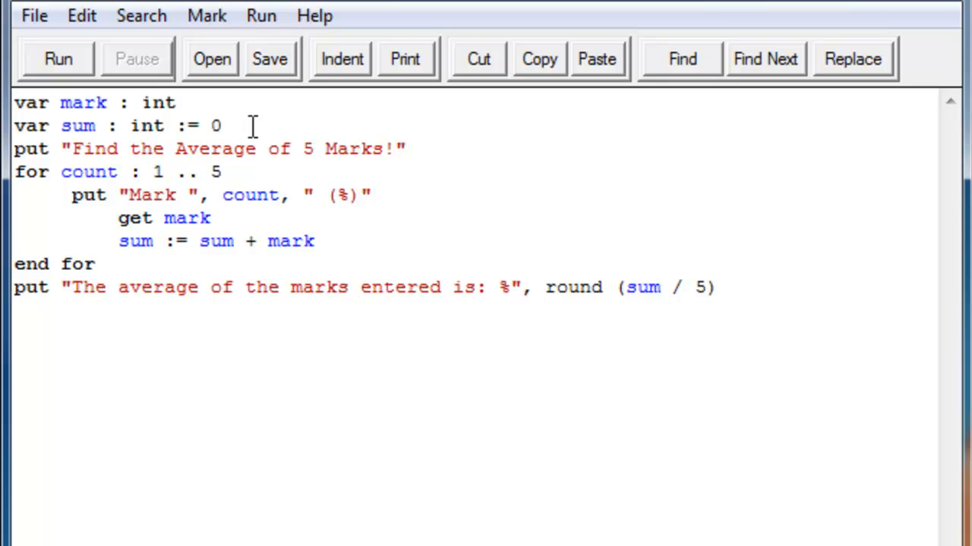
pyautogui.click(714, 287)
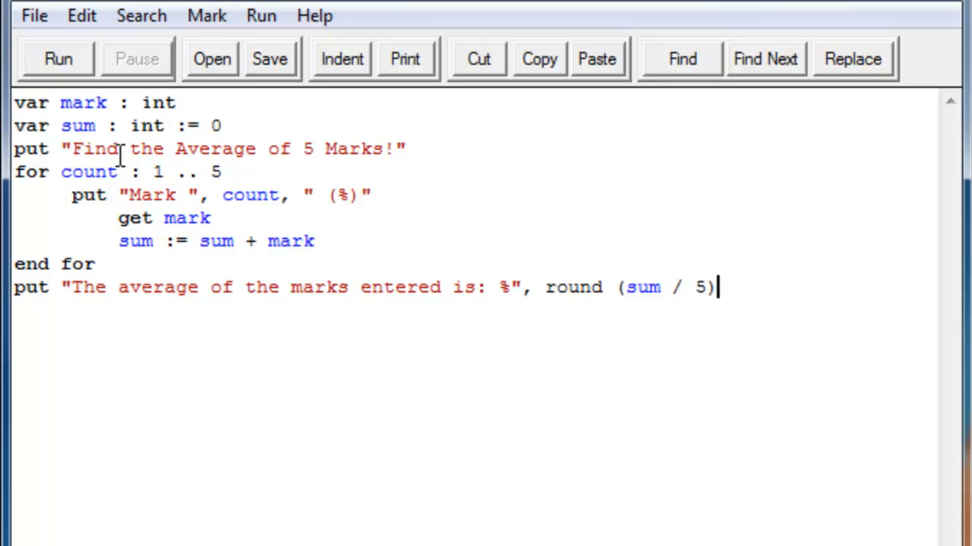
pyautogui.moveTo(109, 171)
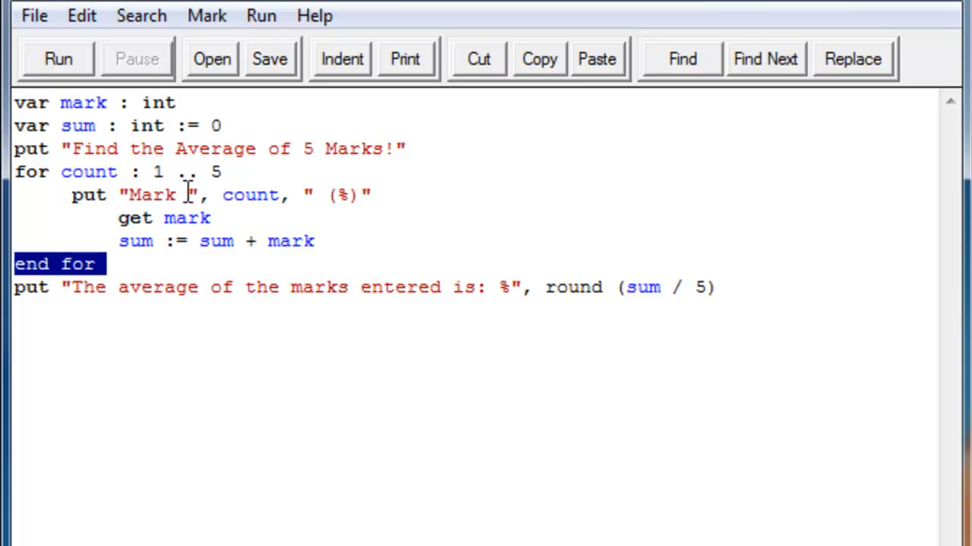
pyautogui.click(224, 172)
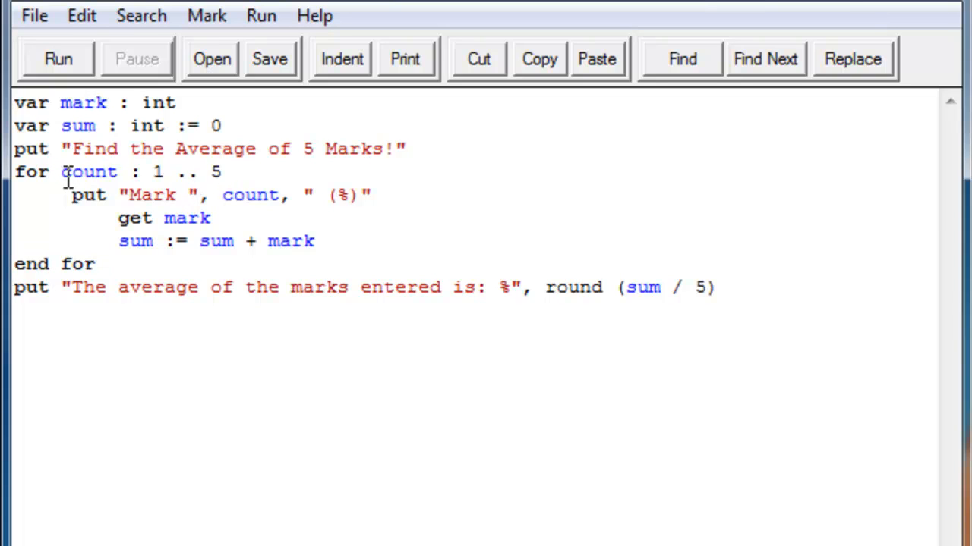
pyautogui.moveTo(144, 174)
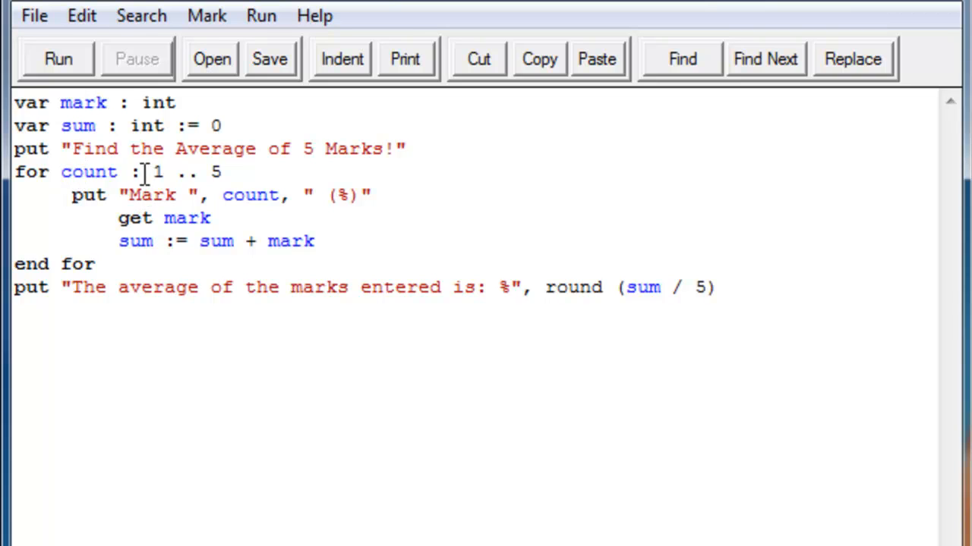
pyautogui.doubleClick(85, 171)
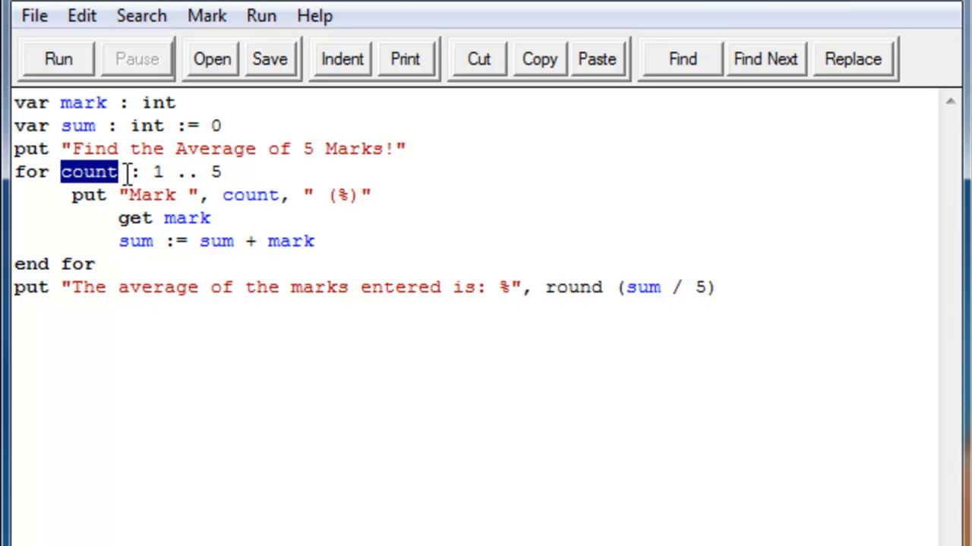
pyautogui.click(133, 172)
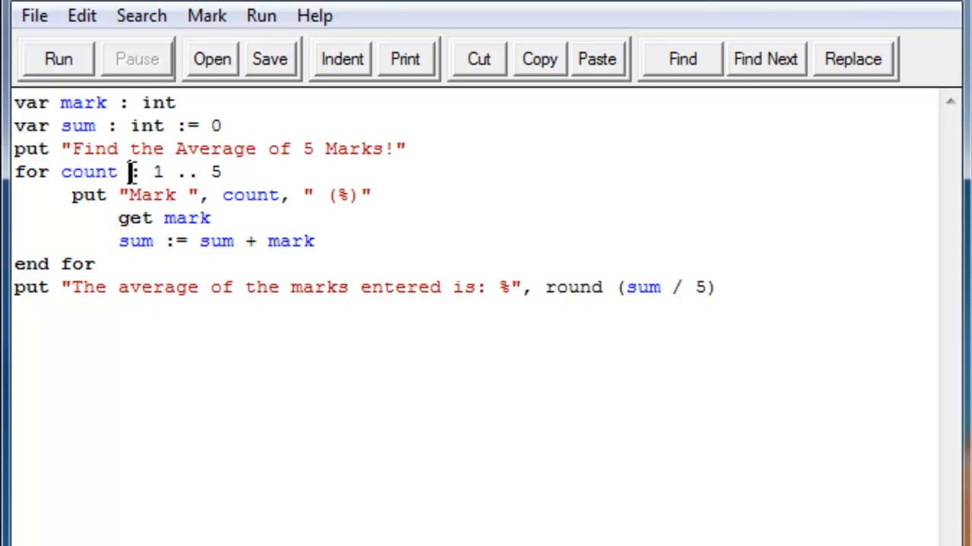
pyautogui.doubleClick(130, 172)
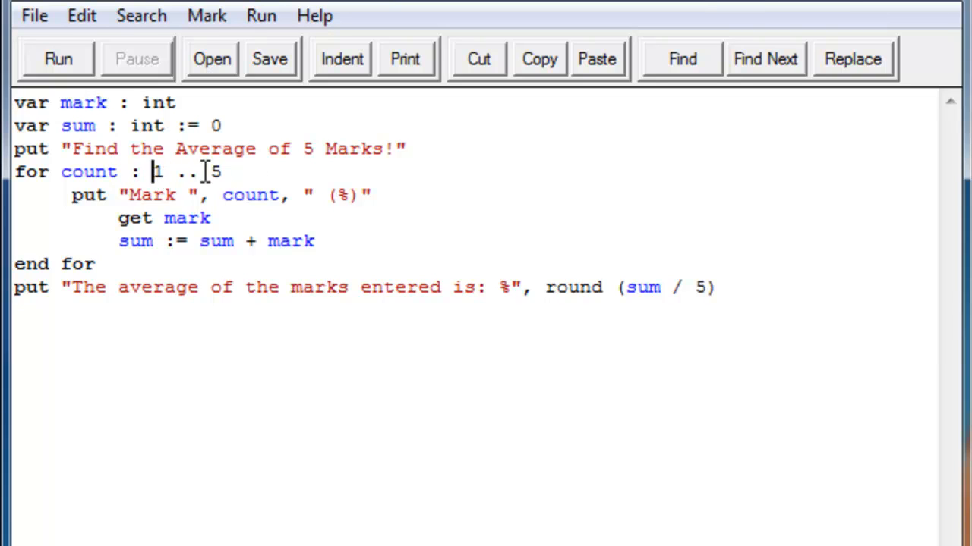
pyautogui.click(225, 172)
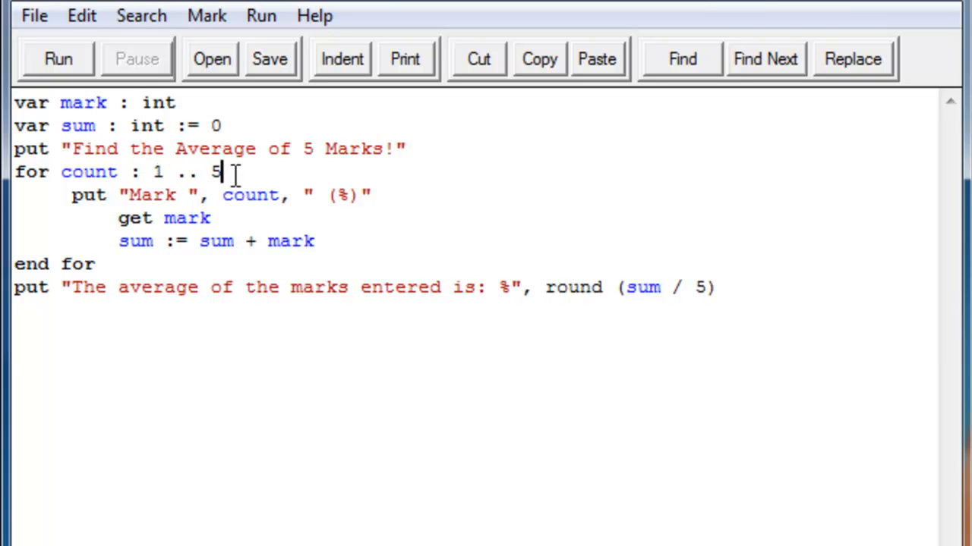
pyautogui.moveTo(83, 201)
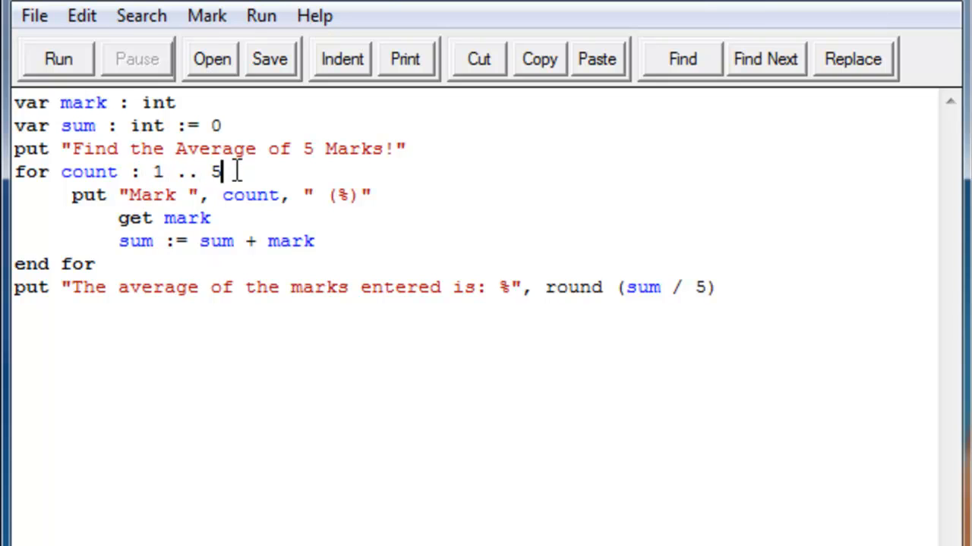
pyautogui.moveTo(340, 249)
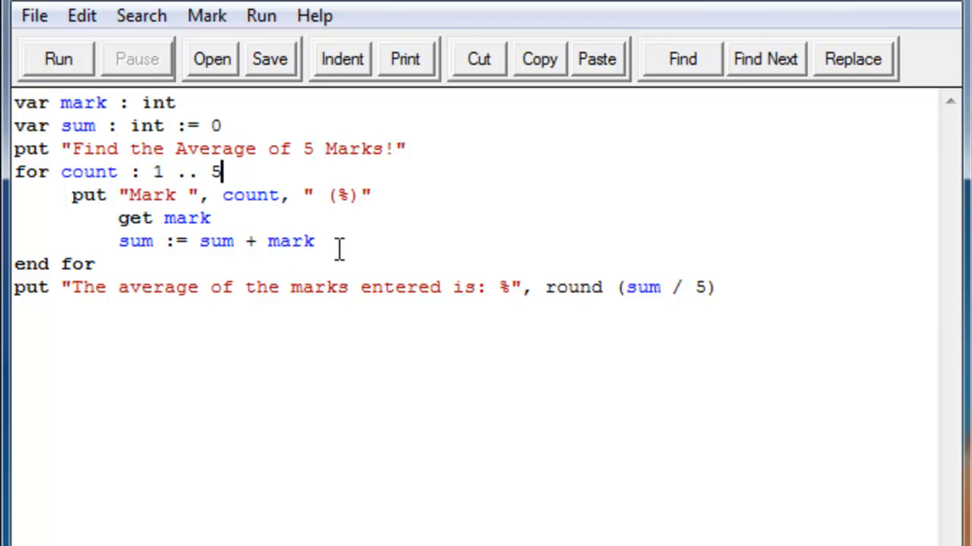
pyautogui.moveTo(343, 246)
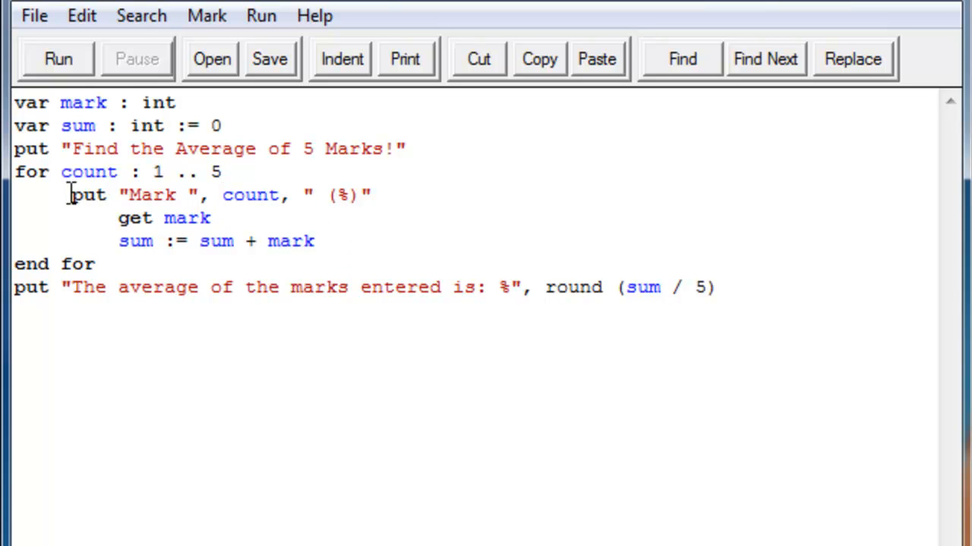
pyautogui.click(371, 194)
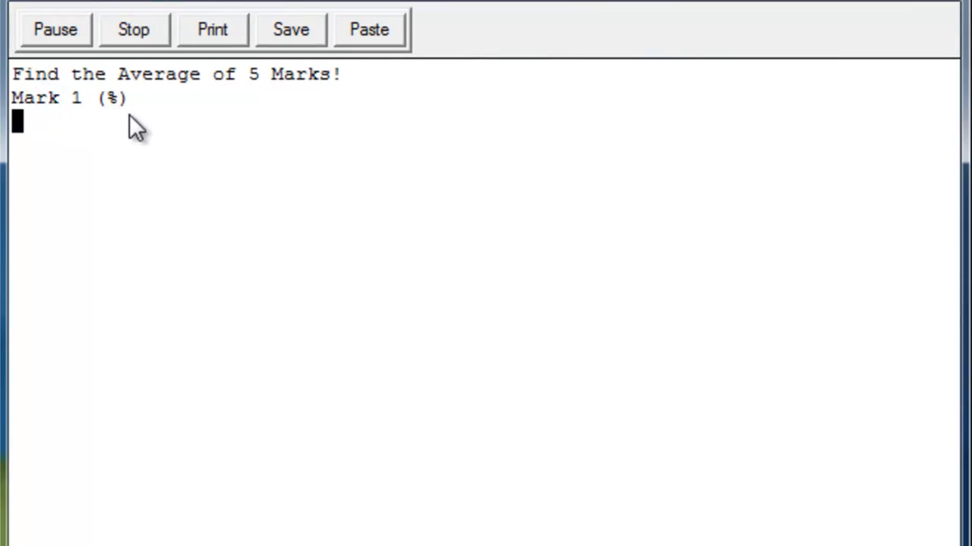
pyautogui.write('47')
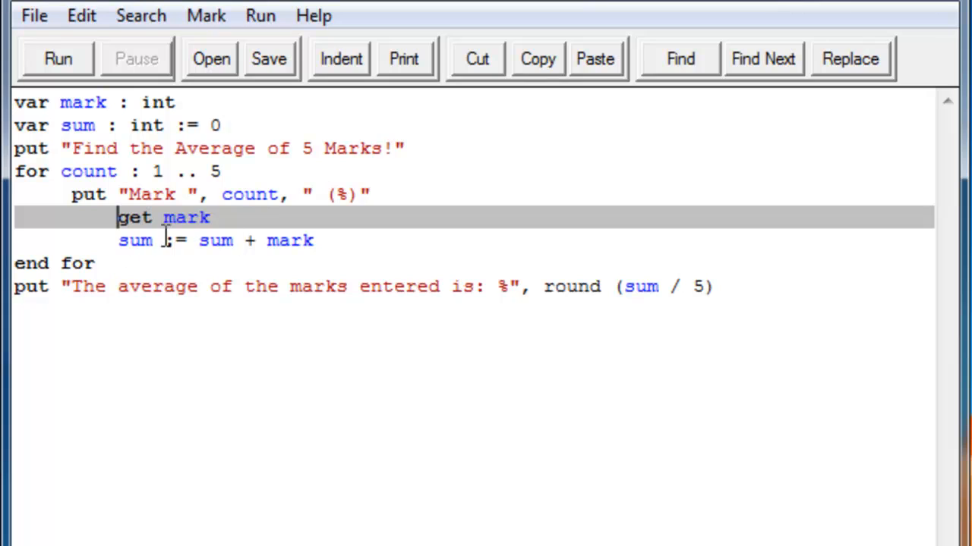
pyautogui.doubleClick(250, 194)
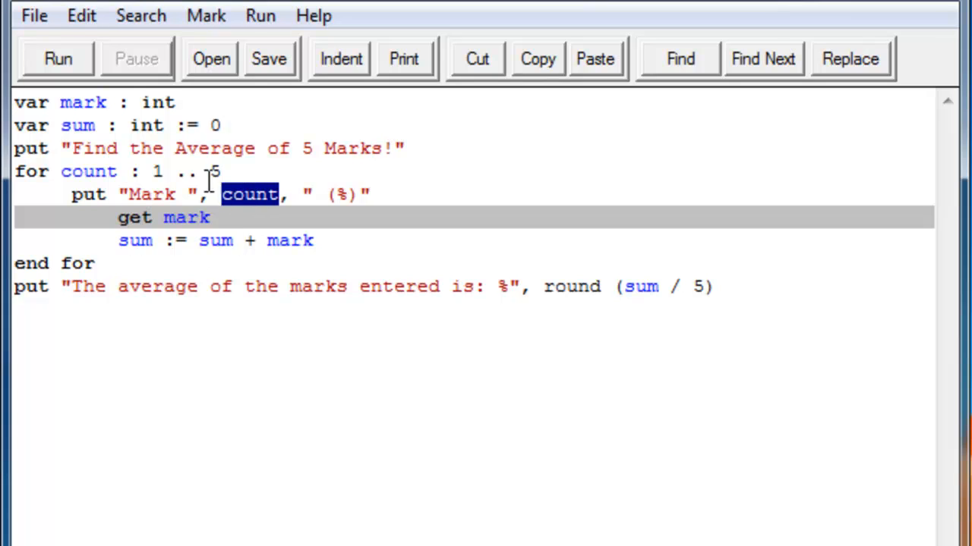
pyautogui.moveTo(106, 170)
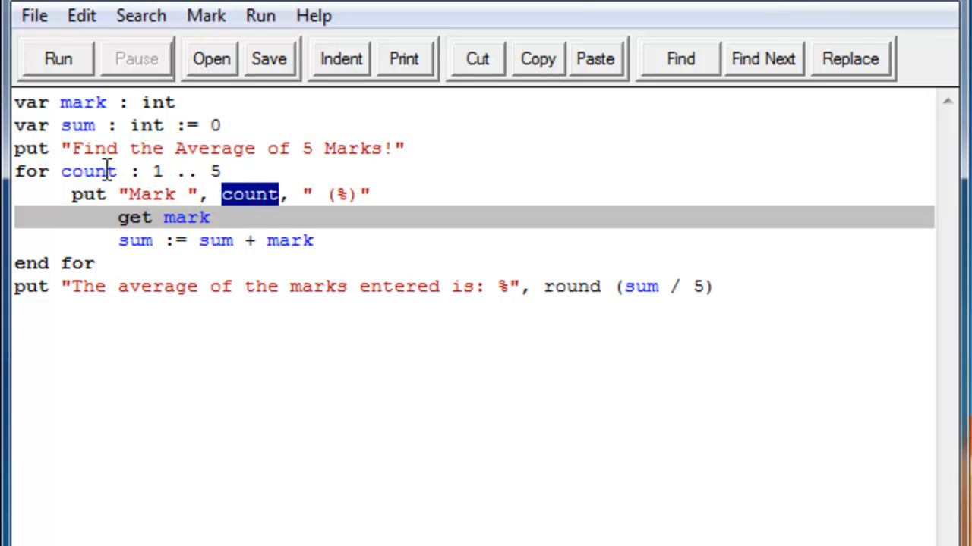
pyautogui.moveTo(170, 196)
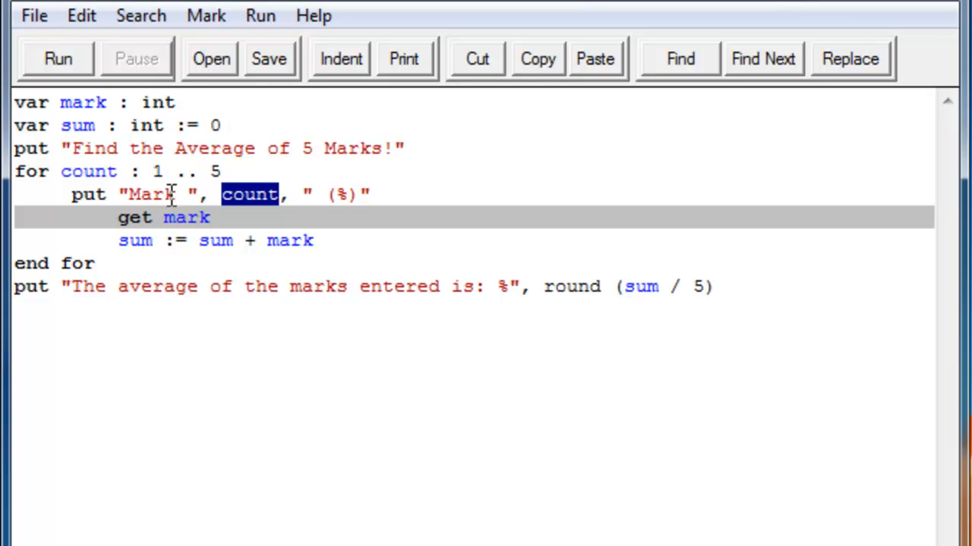
pyautogui.click(215, 219)
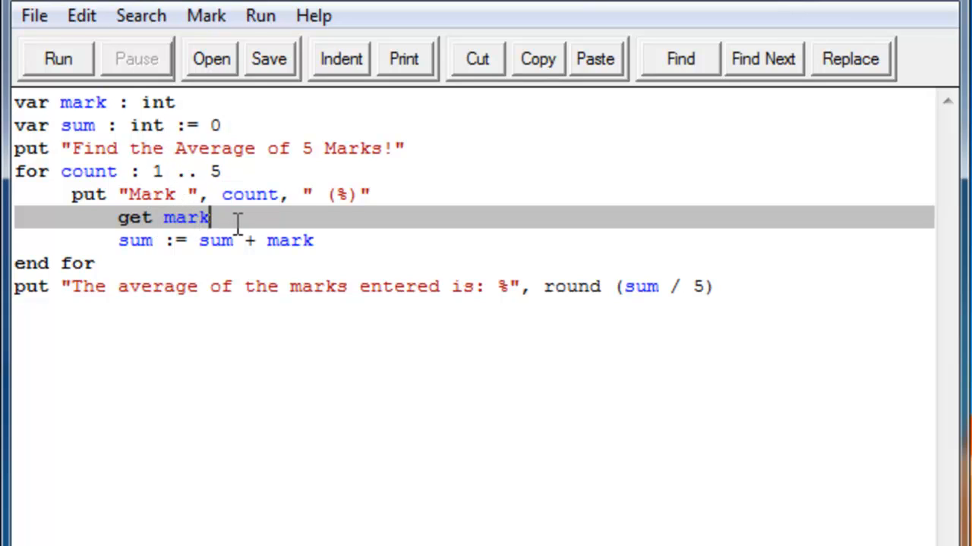
pyautogui.moveTo(228, 194)
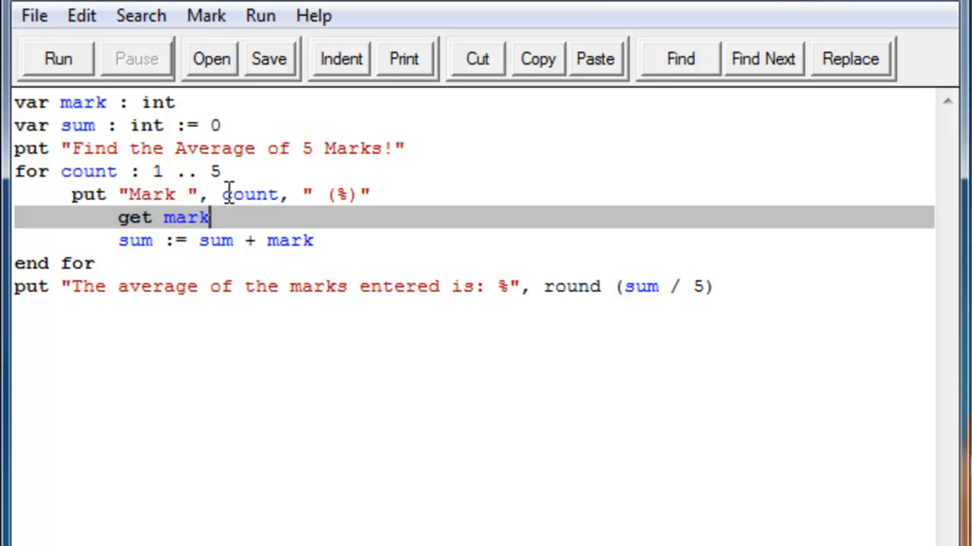
pyautogui.moveTo(212, 218); pyautogui.dragTo(119, 240)
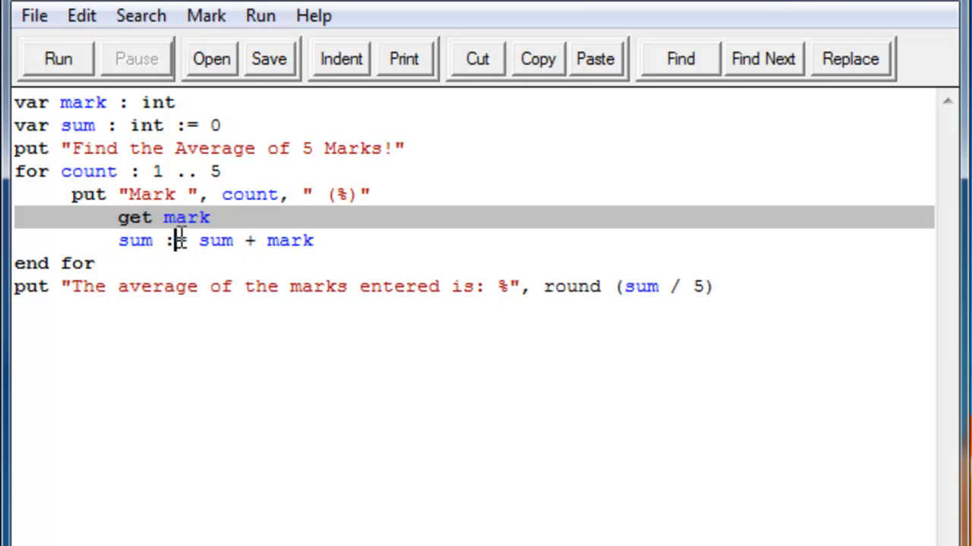
pyautogui.moveTo(234, 251)
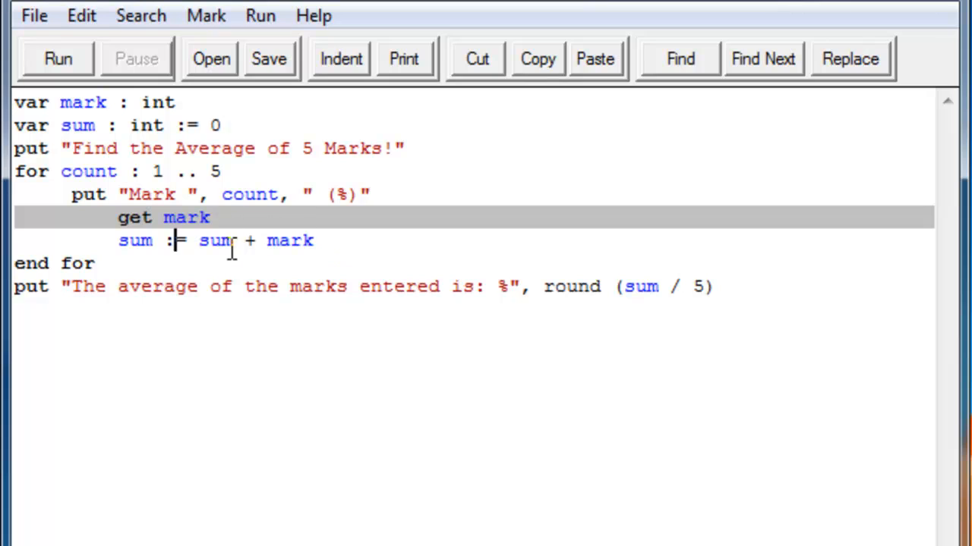
pyautogui.moveTo(198, 240); pyautogui.dragTo(258, 240)
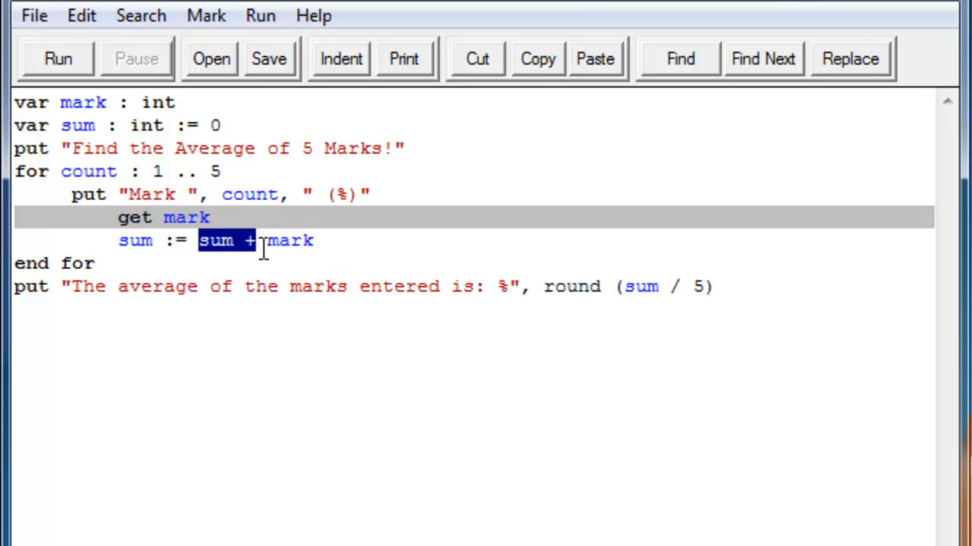
pyautogui.click(215, 240)
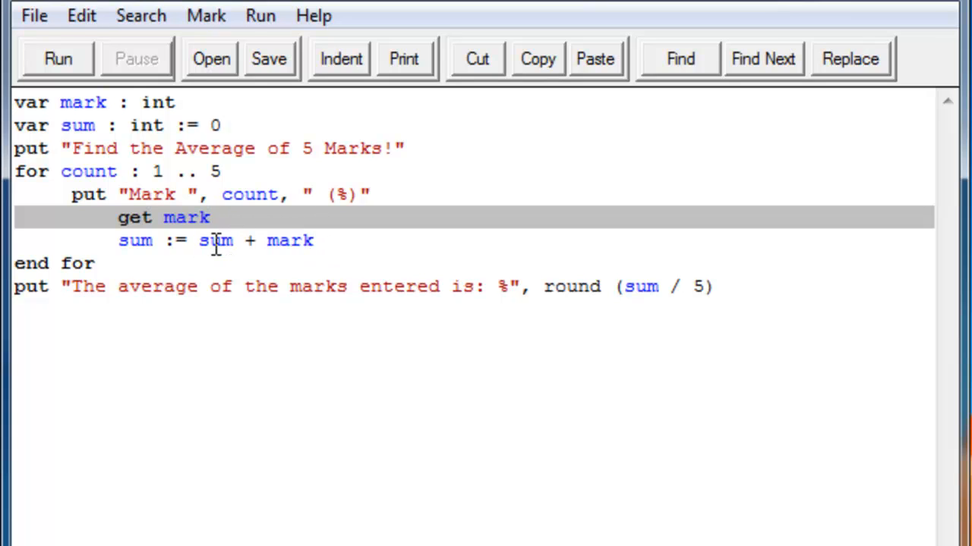
pyautogui.moveTo(267, 240)
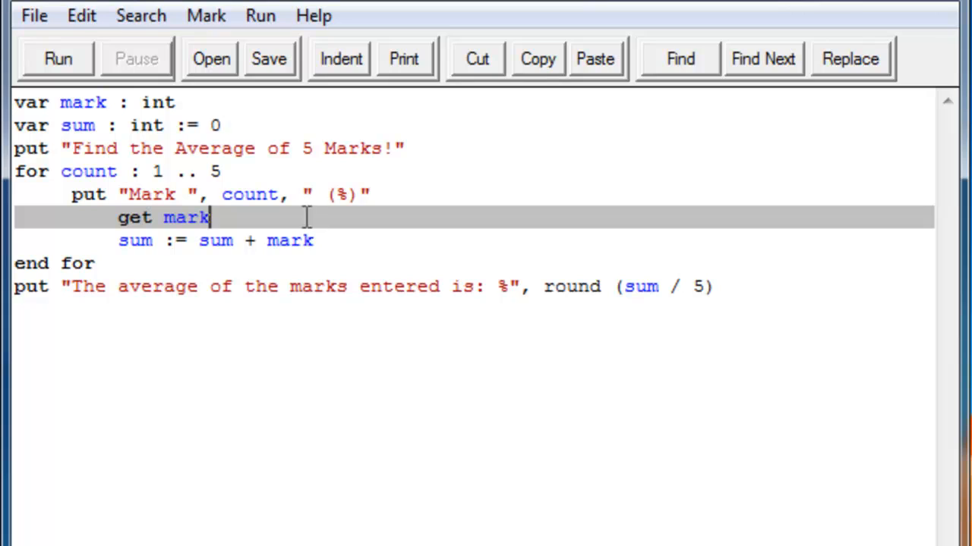
pyautogui.moveTo(453, 319)
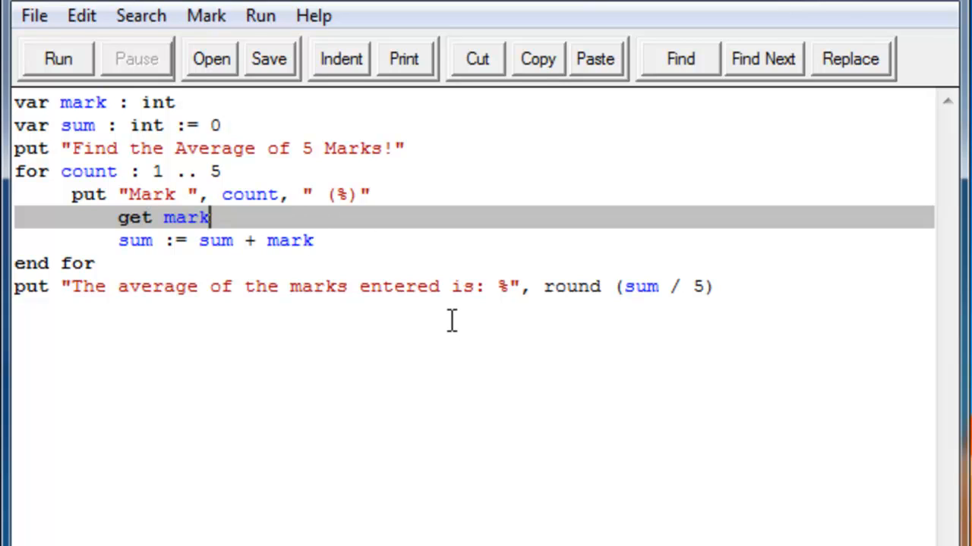
pyautogui.moveTo(201, 261)
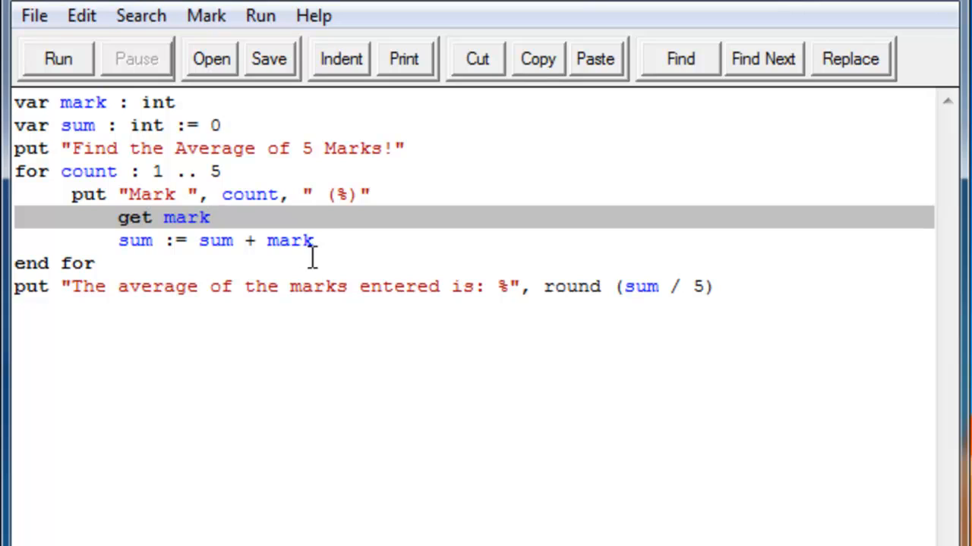
pyautogui.moveTo(357, 227)
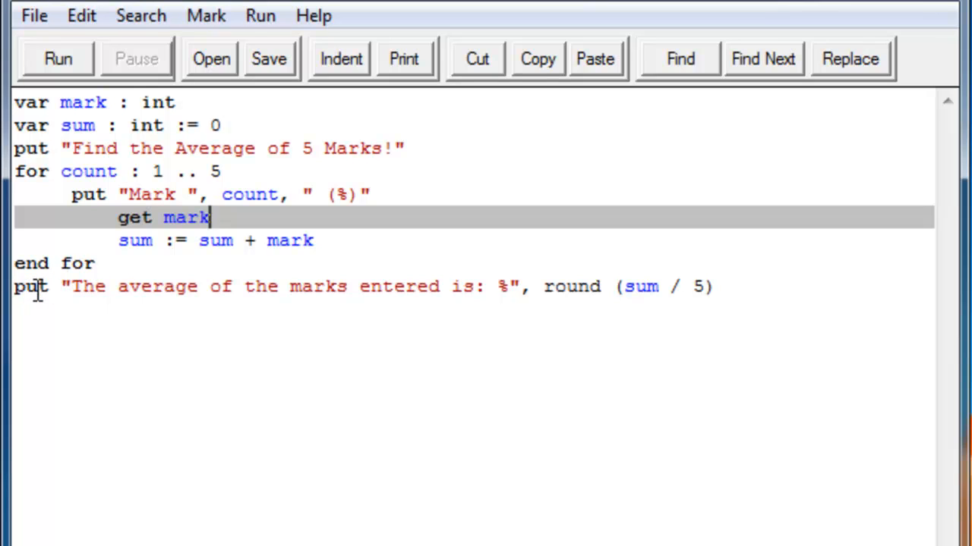
pyautogui.moveTo(516, 286)
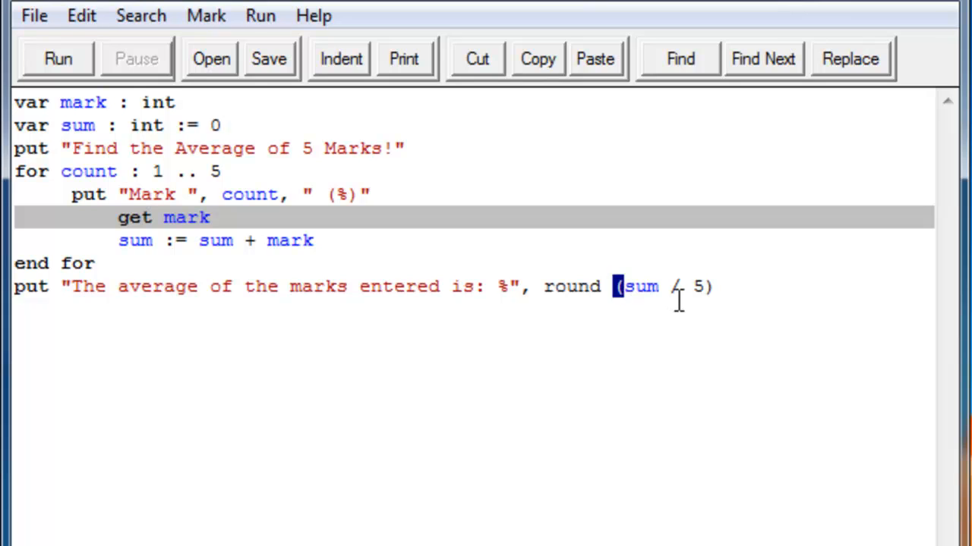
pyautogui.doubleClick(641, 285)
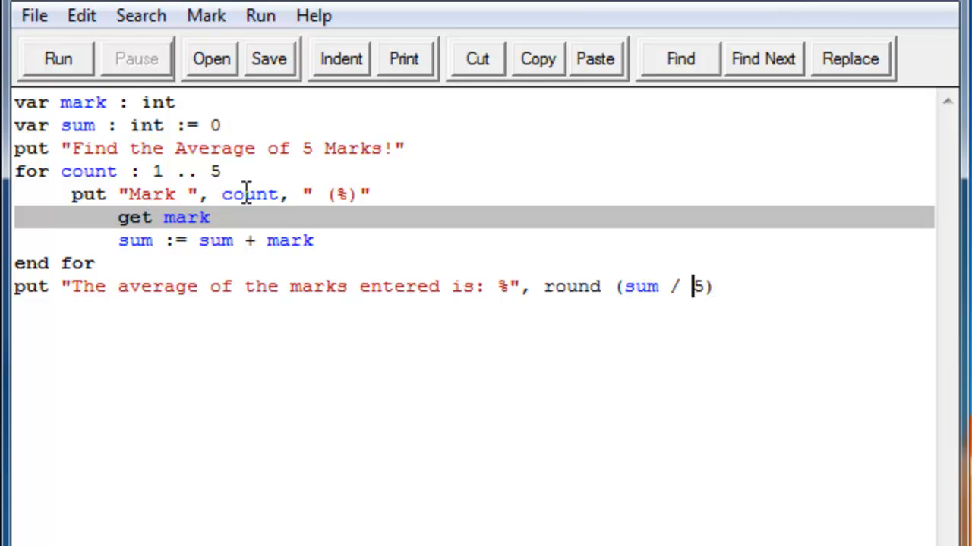
pyautogui.moveTo(142, 172); pyautogui.dragTo(221, 172)
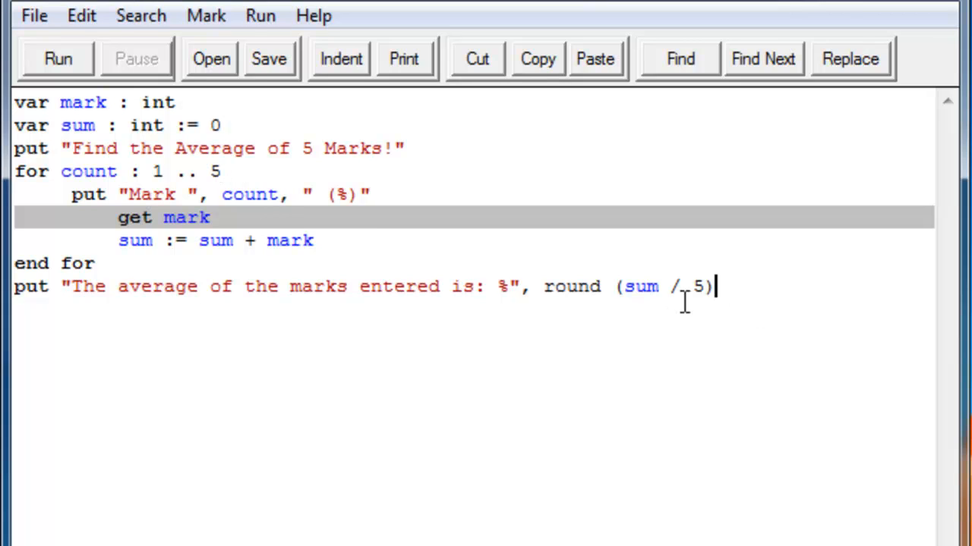
pyautogui.moveTo(532, 315)
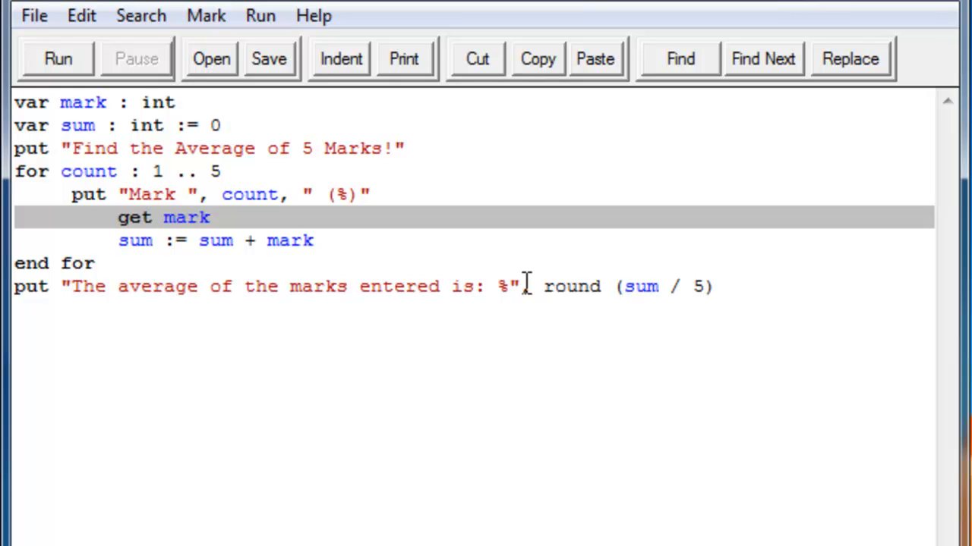
pyautogui.write(',')
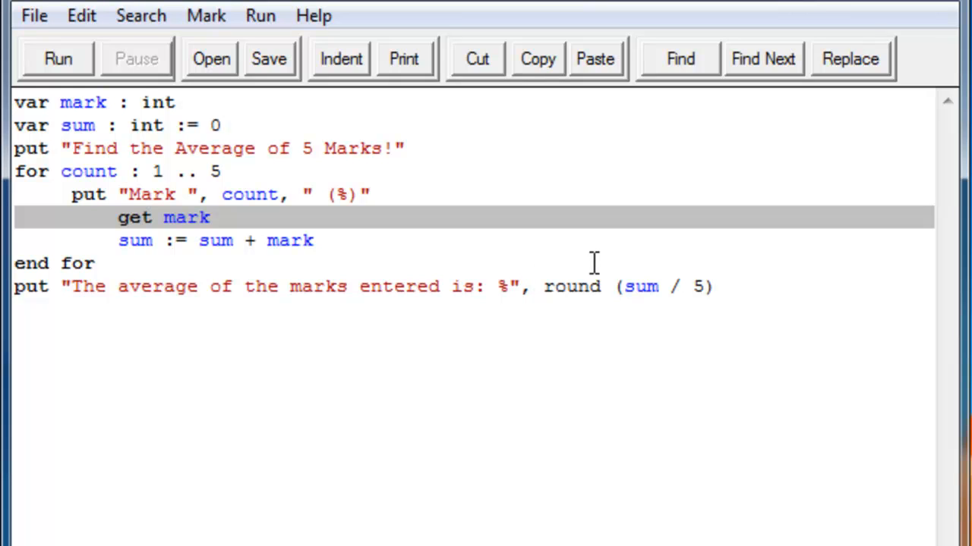